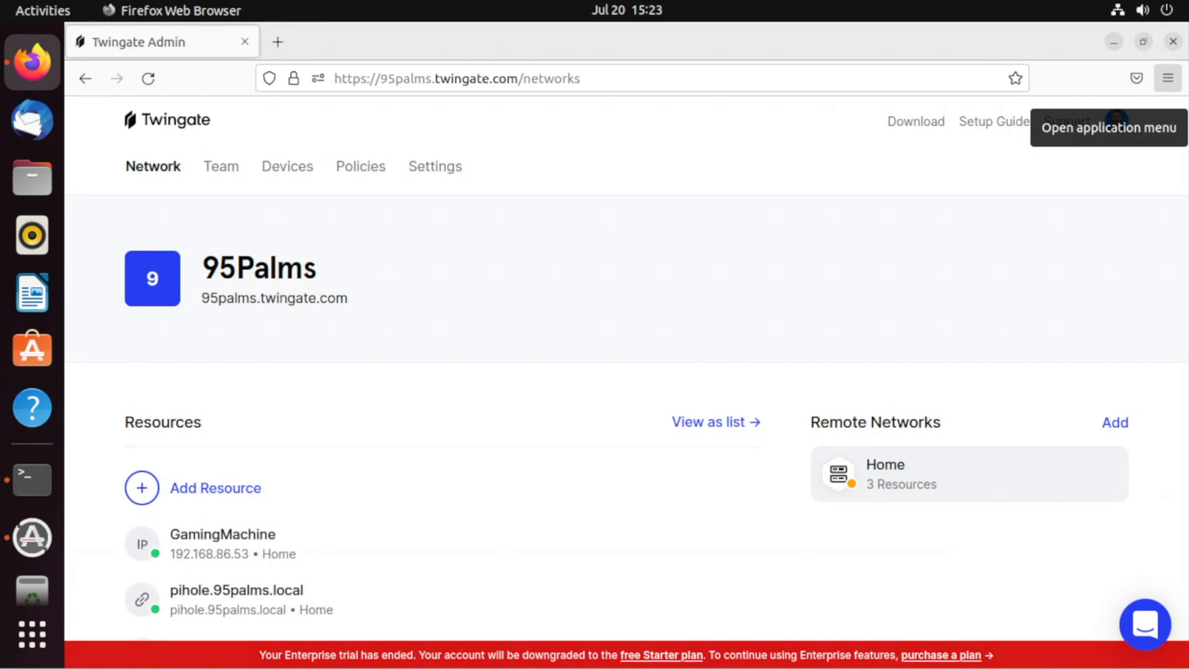
Start a new On Premise remote network and name it InsideLocal.
click(1114, 423)
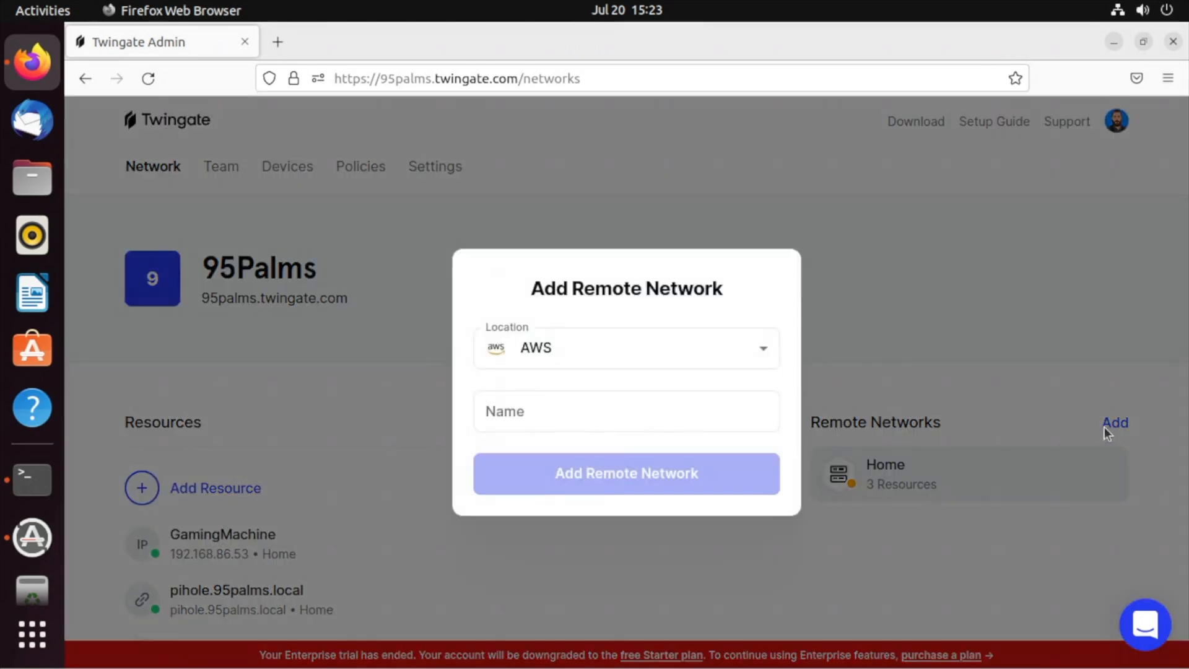
click(625, 347)
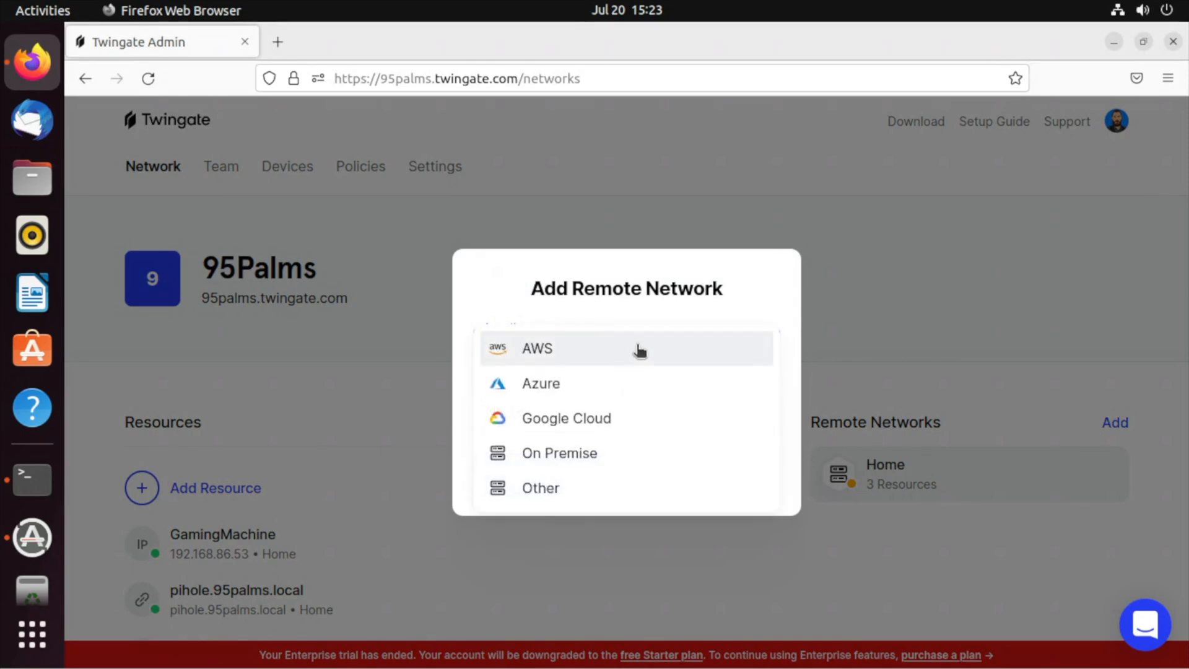
click(558, 452)
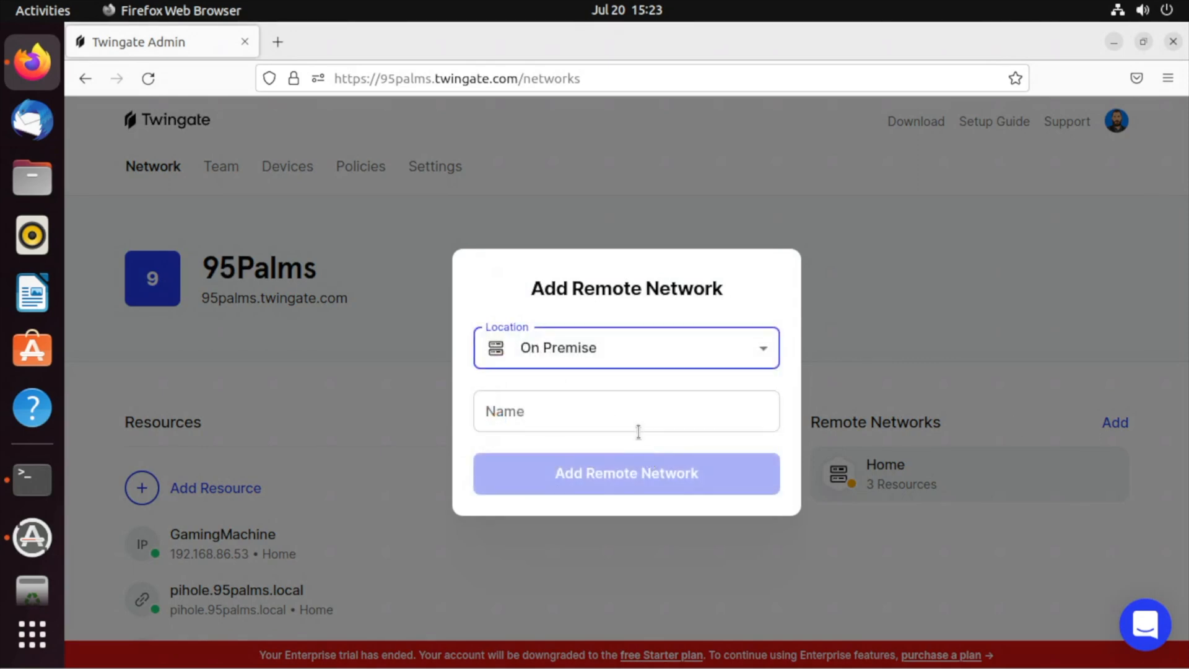
text(i)
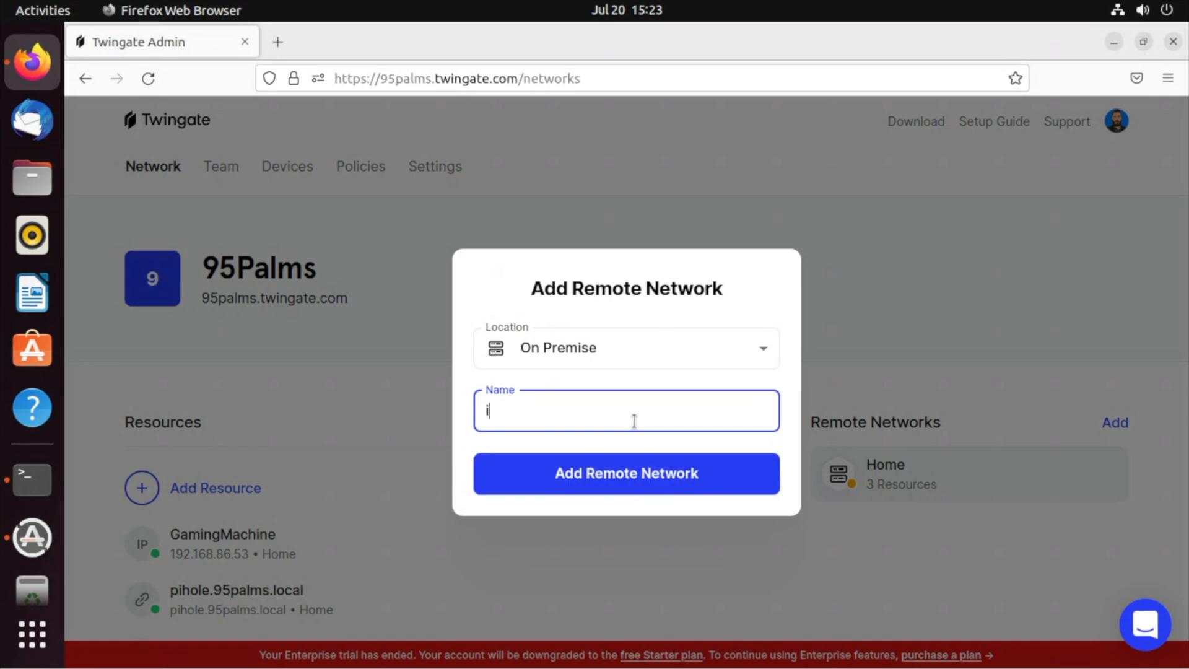
text(NSIDE)
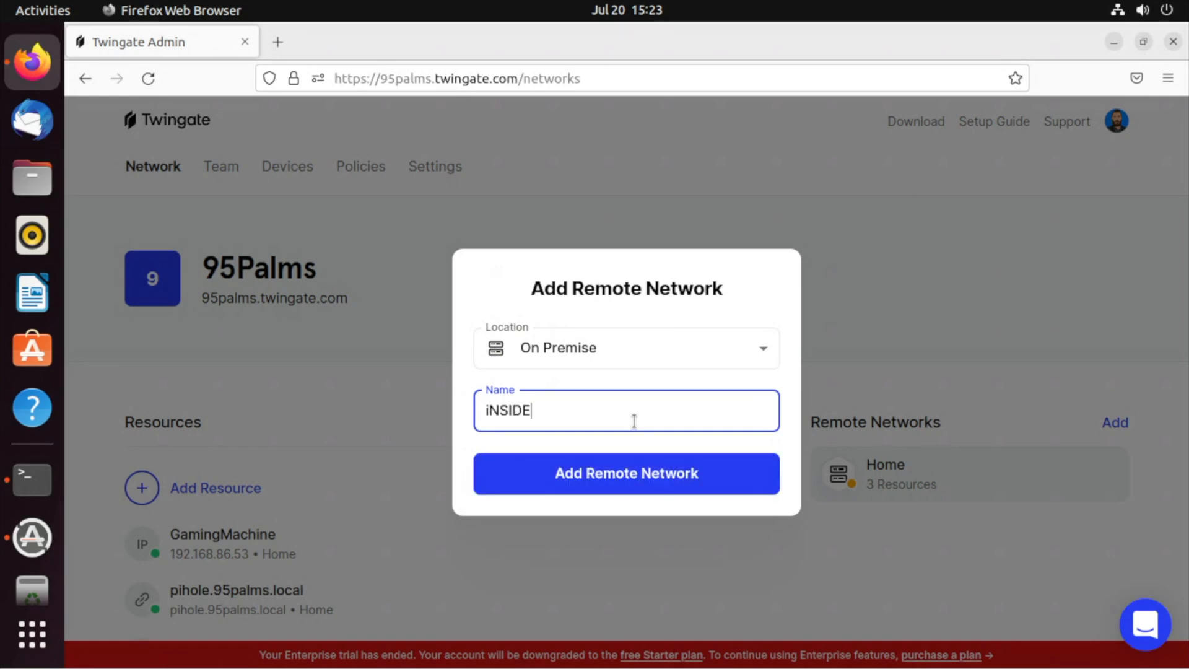
text(Insid)
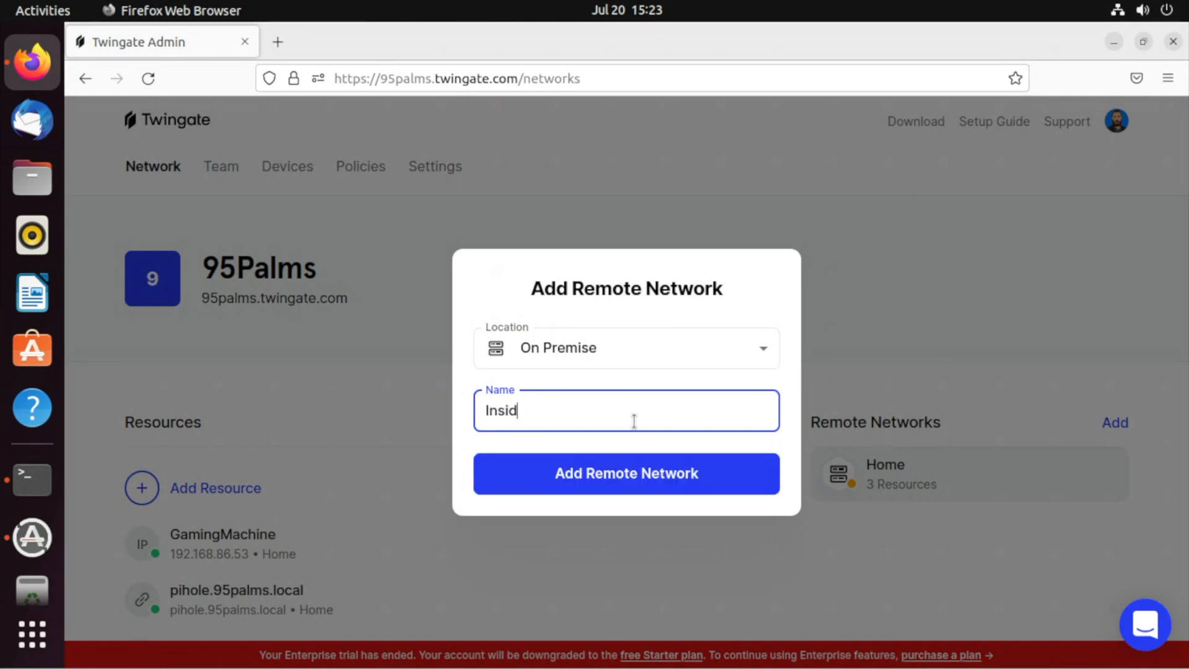
text(eLocal)
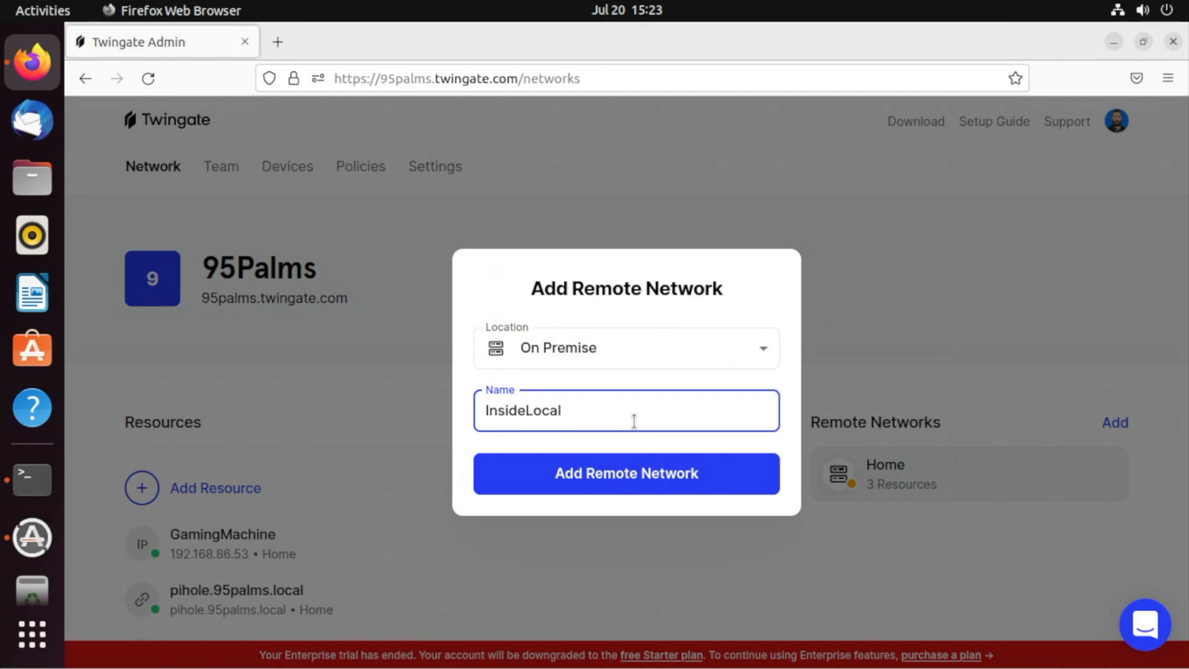
Create the InsideLocal network and scroll to its finicky-lynx and wild-hare connectors.
click(626, 473)
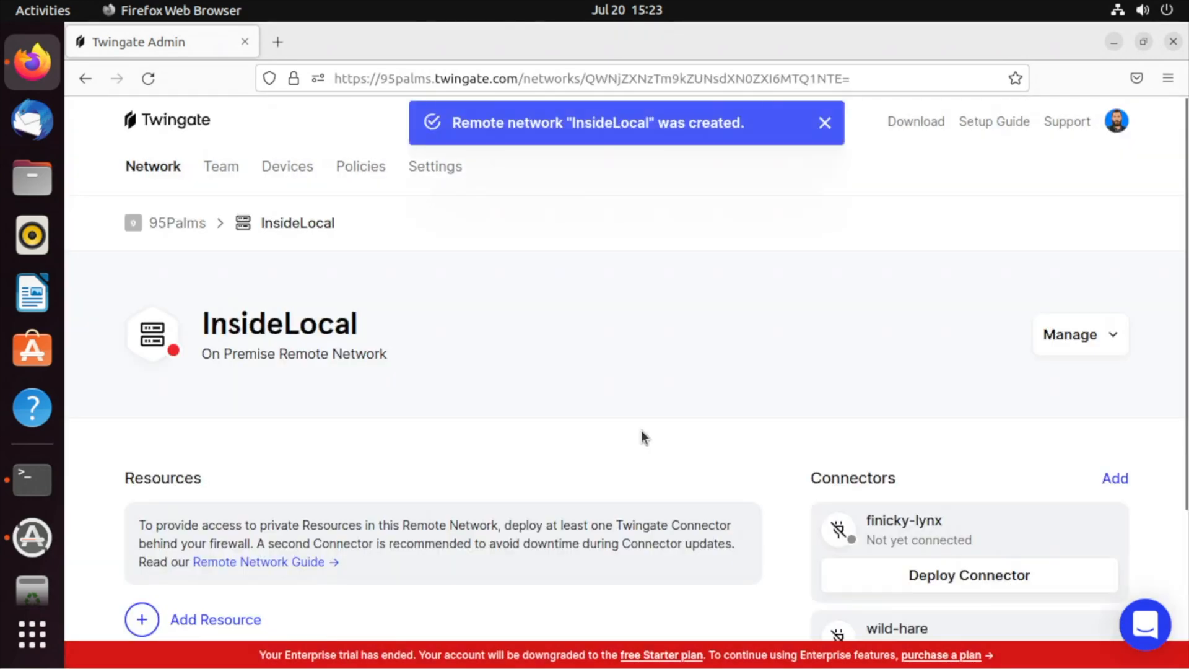
scroll(down, 3)
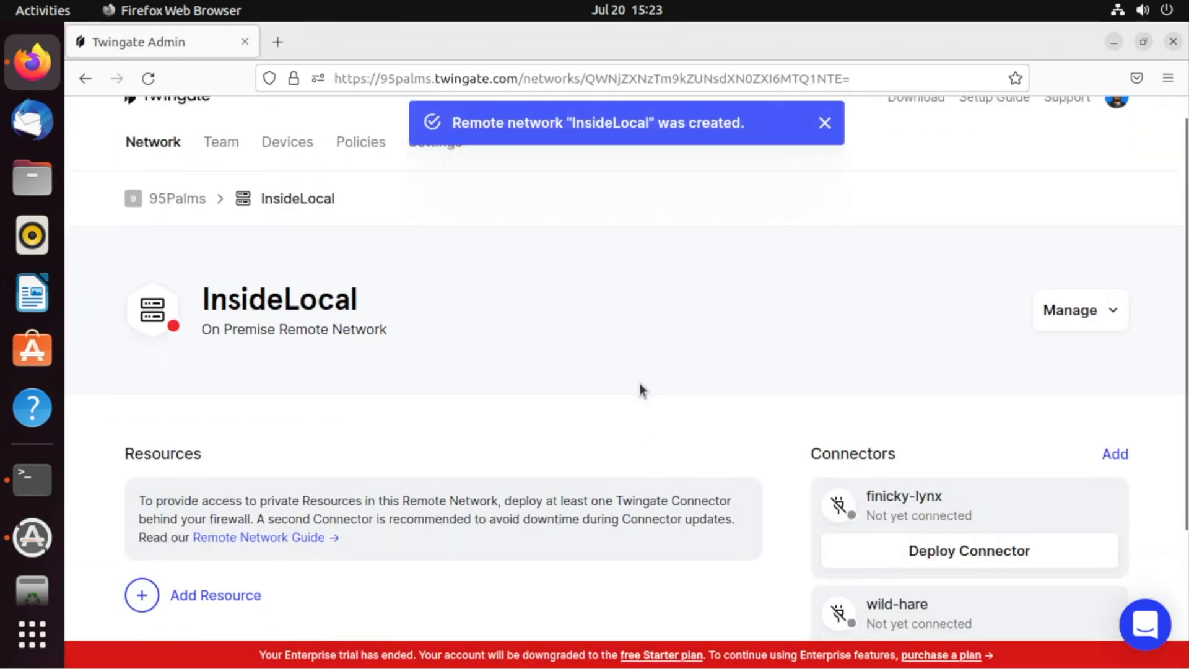
scroll(down, 3)
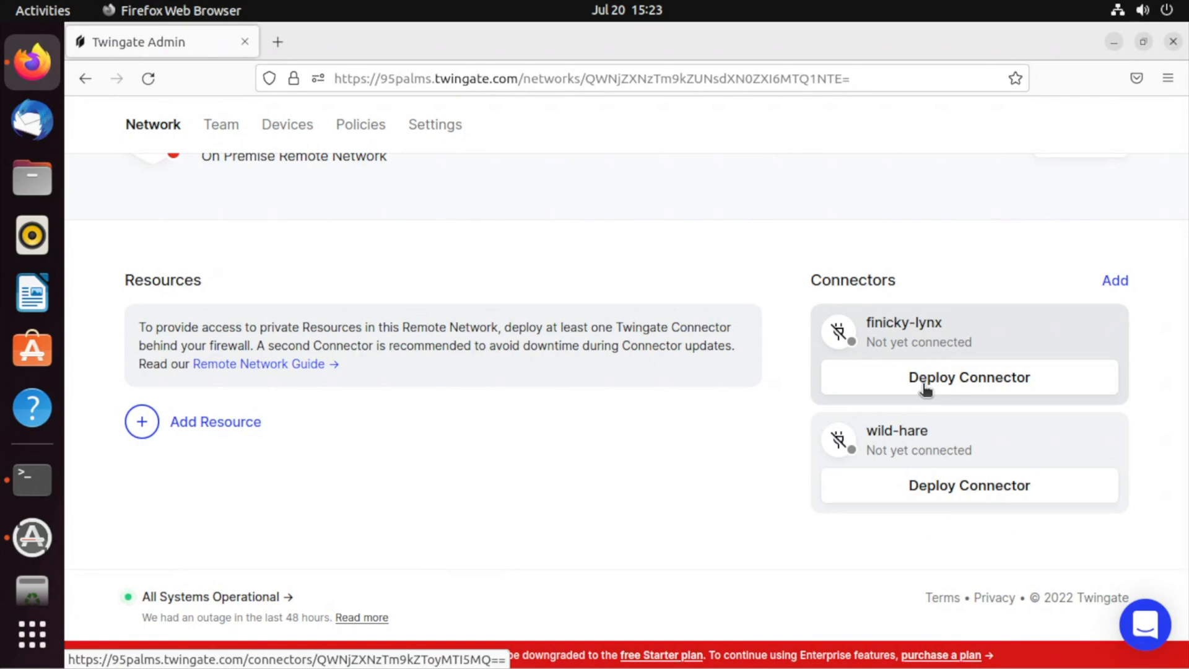
Begin deploying the finicky-lynx connector with Linux as the method.
click(968, 377)
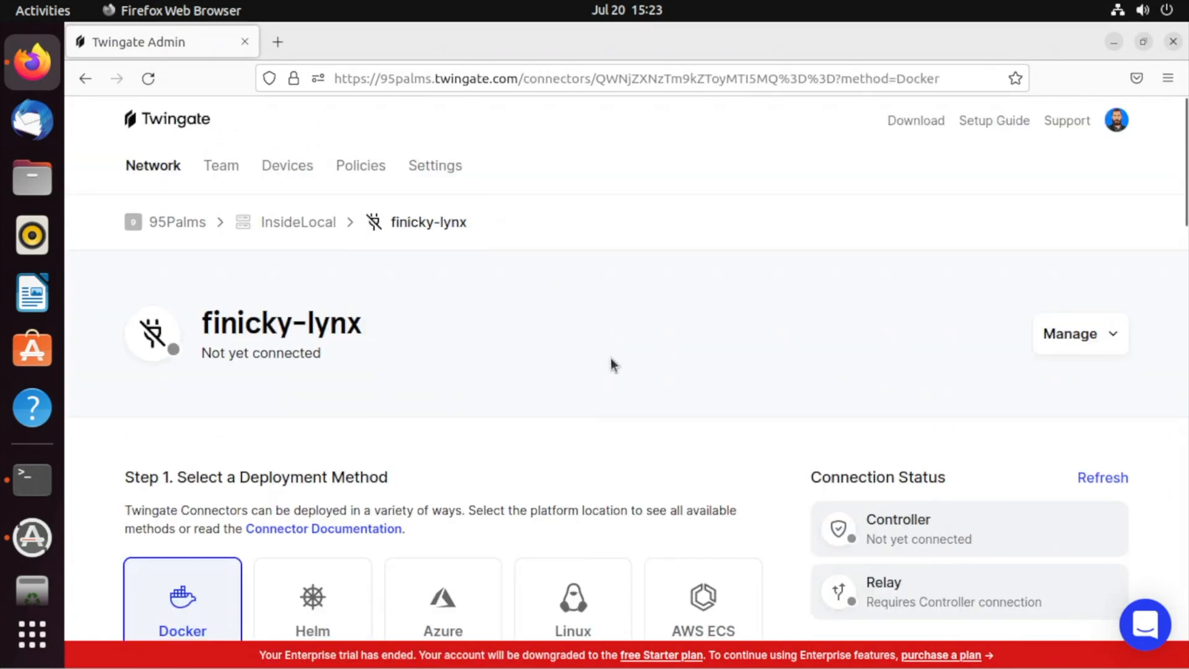
scroll(down, 3)
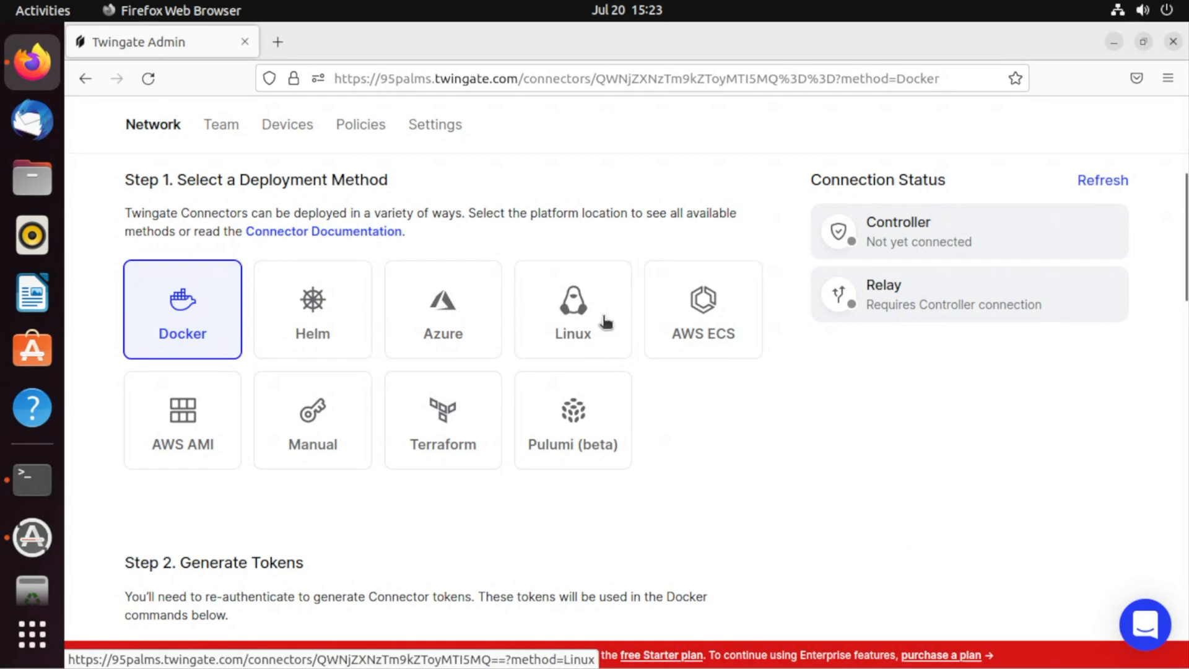
mouse_move(599, 342)
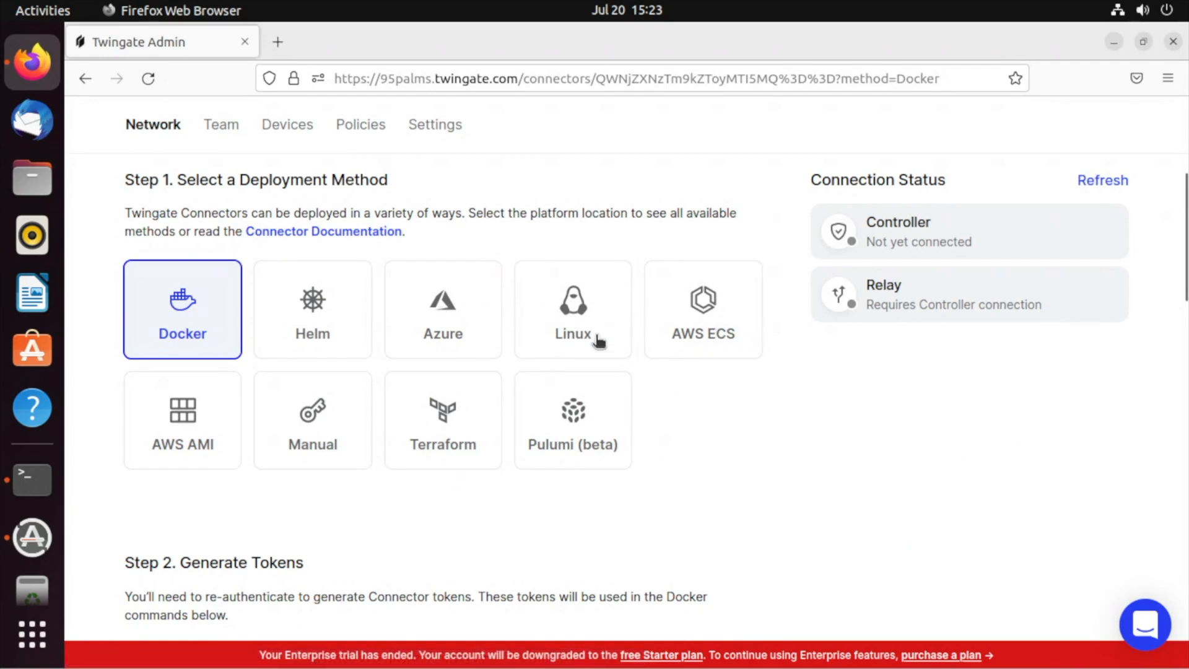
mouse_move(592, 325)
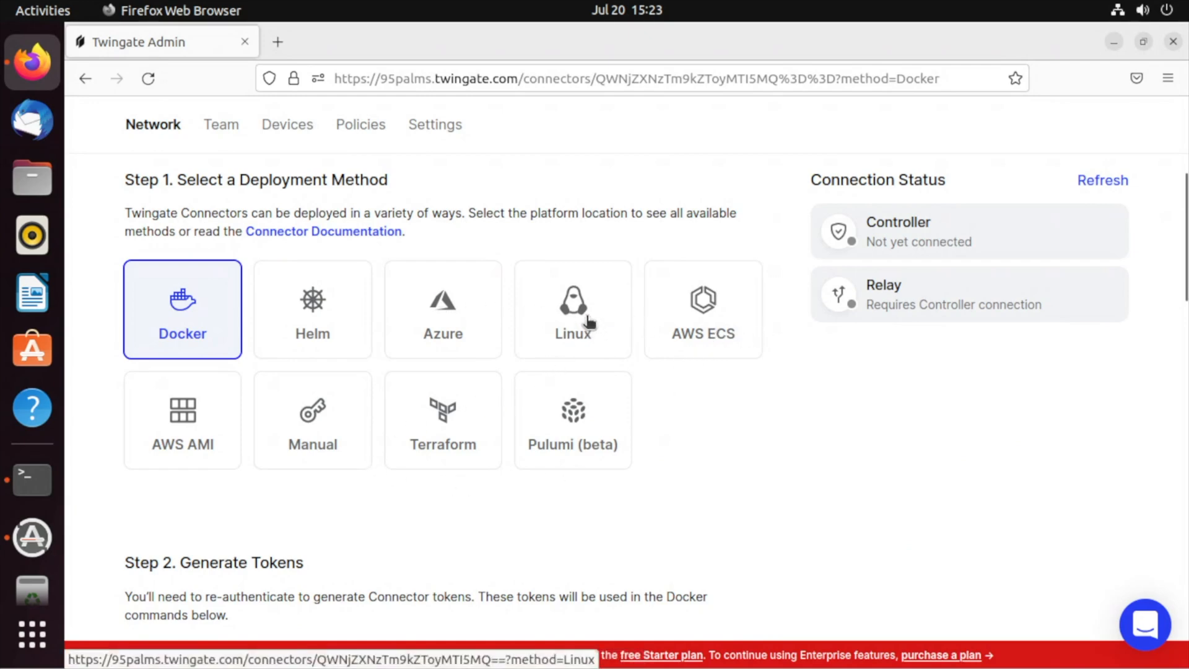
click(572, 309)
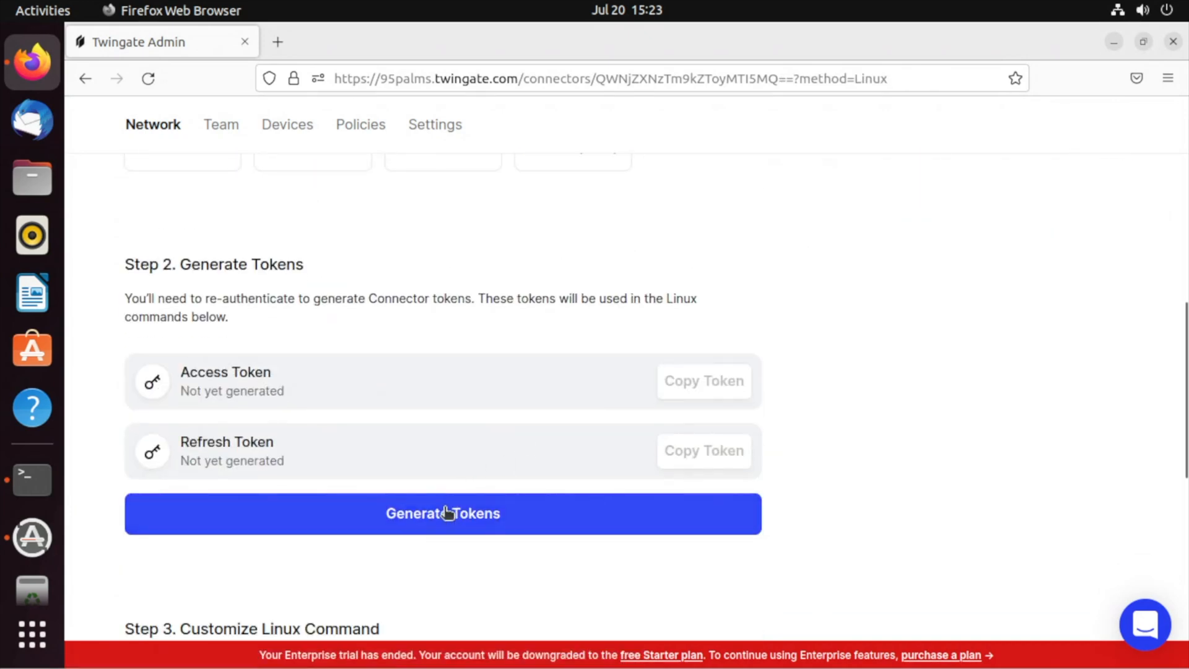
Generate connector tokens by re-authenticating with the listed Google account, keeping Linux selected.
click(443, 514)
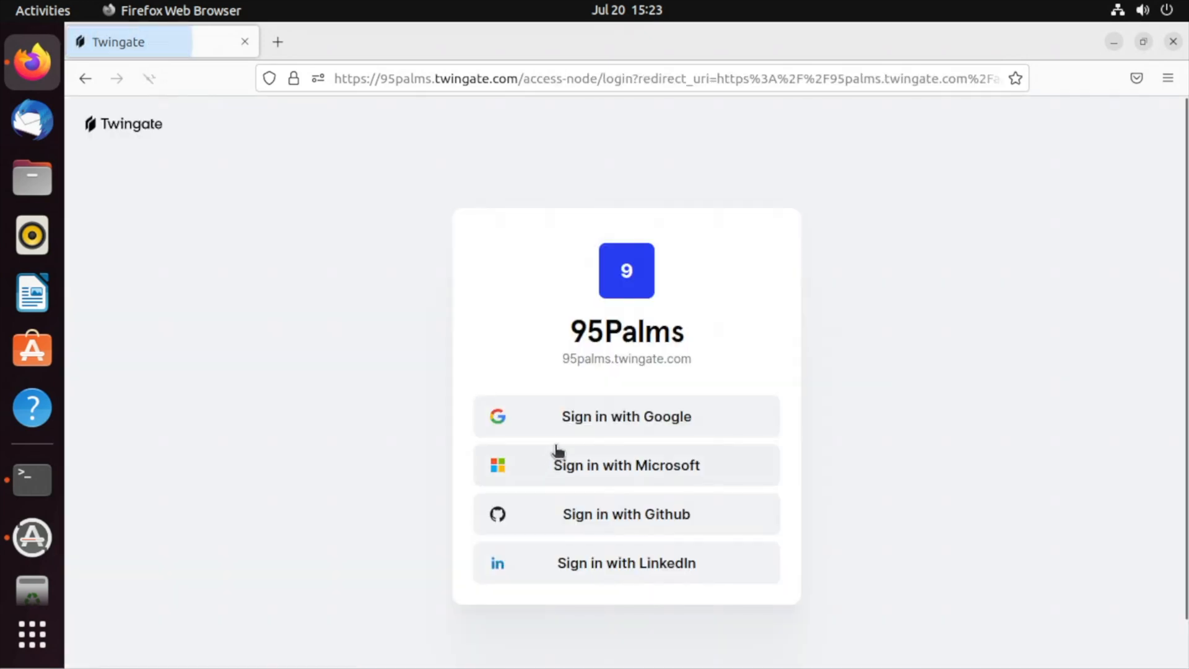
click(625, 416)
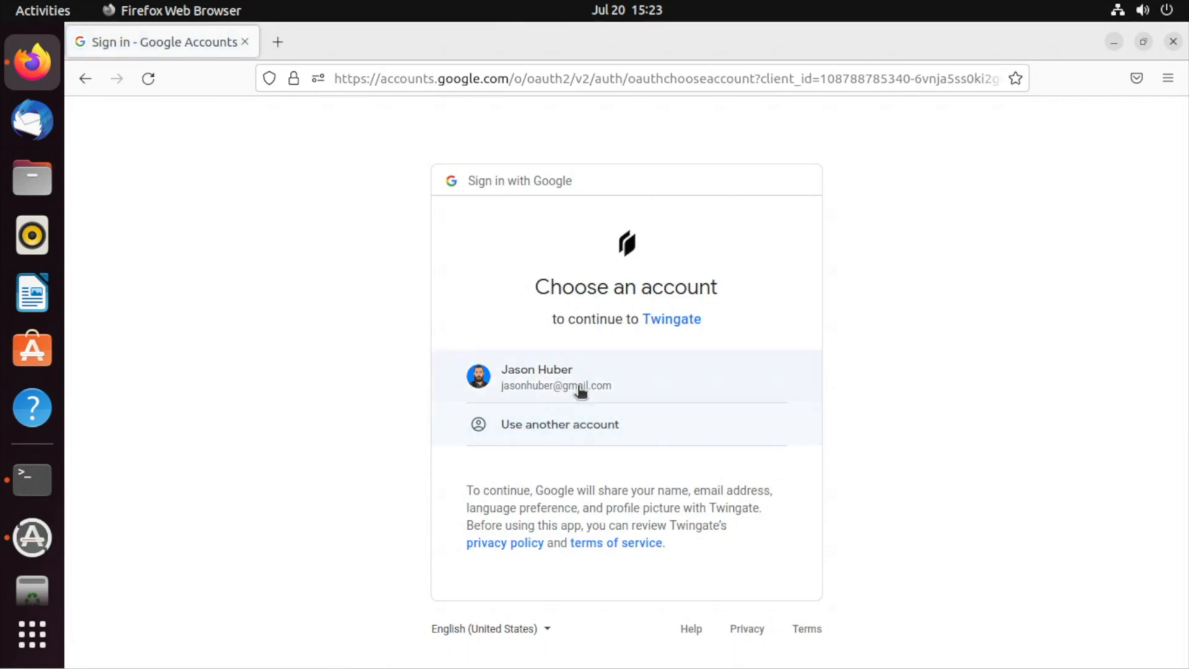
click(556, 377)
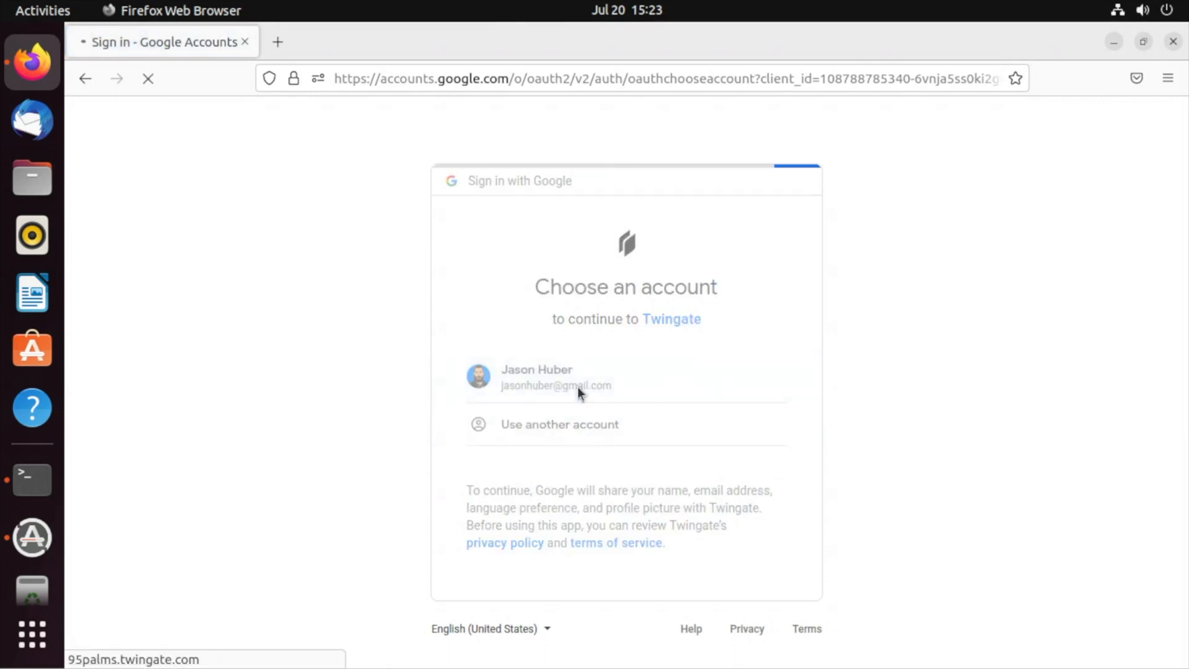
click(557, 377)
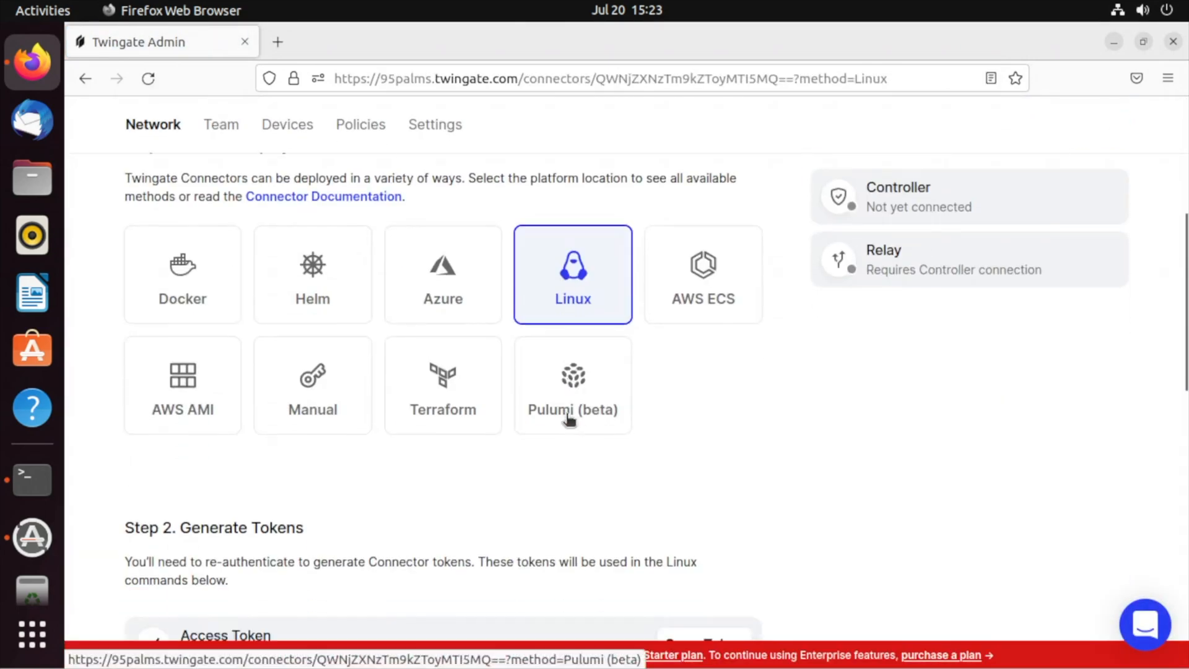
Copy the Linux connector install command from Step 4.
scroll(down, 3)
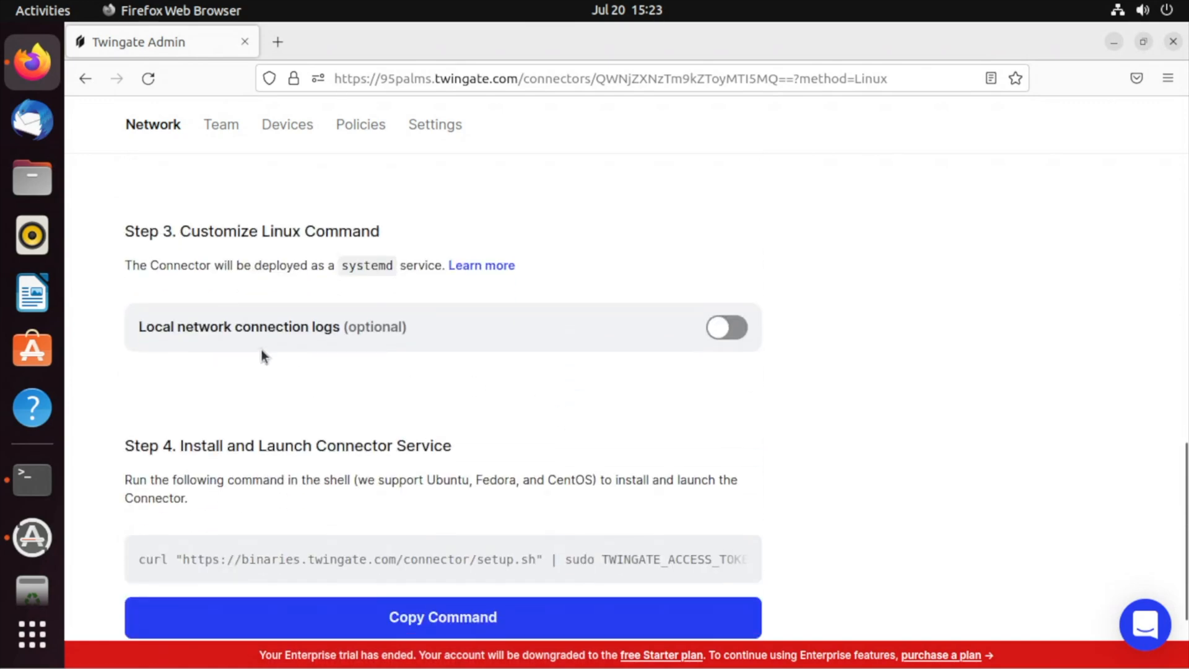
mouse_move(239, 350)
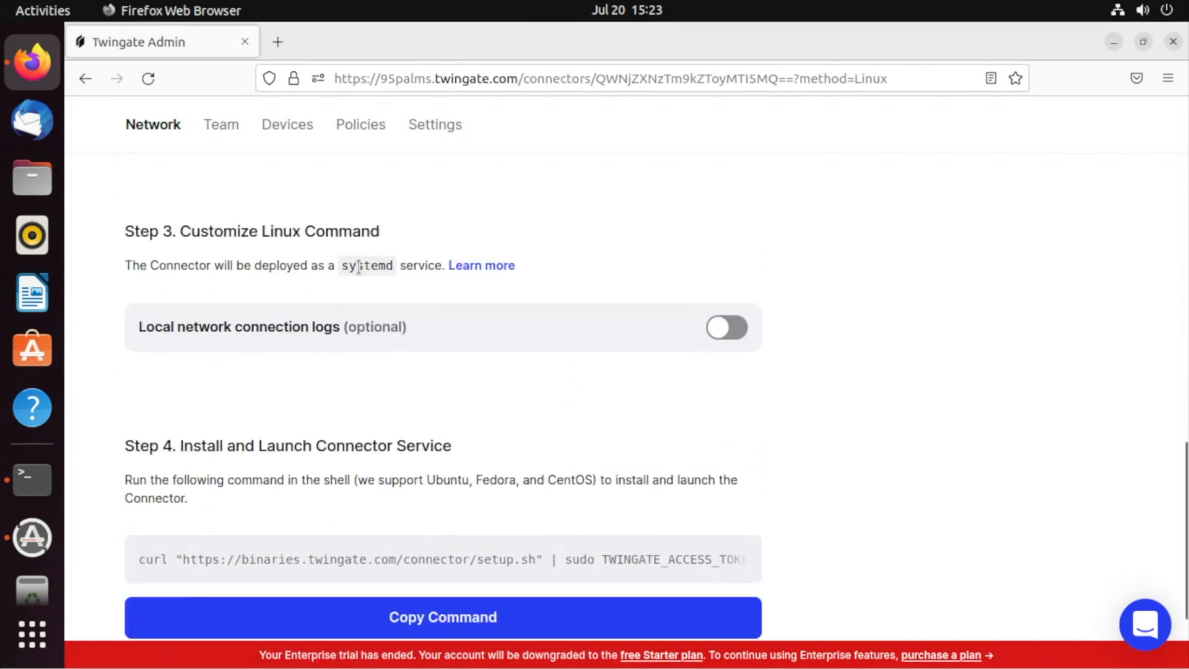
scroll(down, 3)
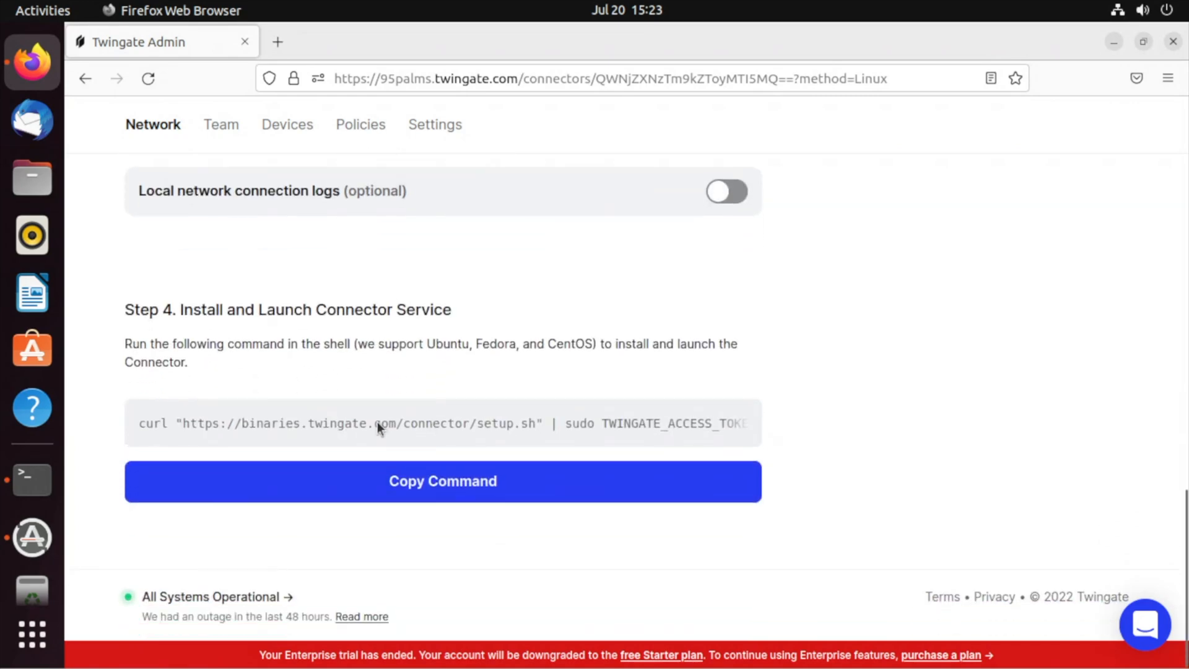
mouse_move(351, 442)
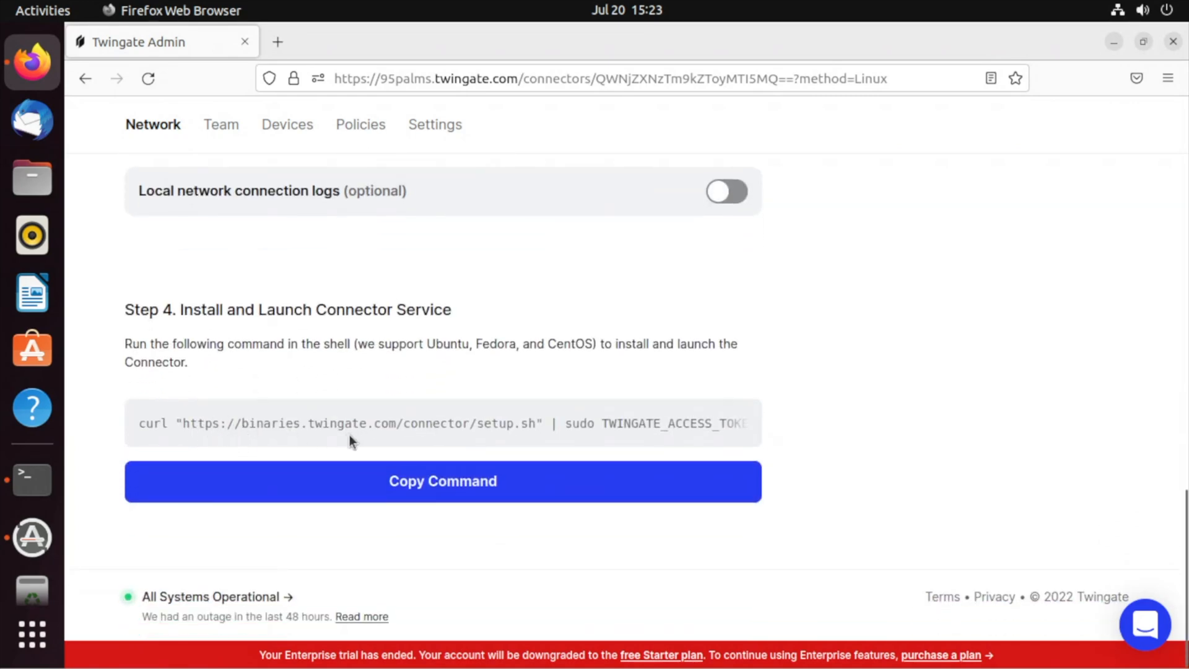
mouse_move(518, 442)
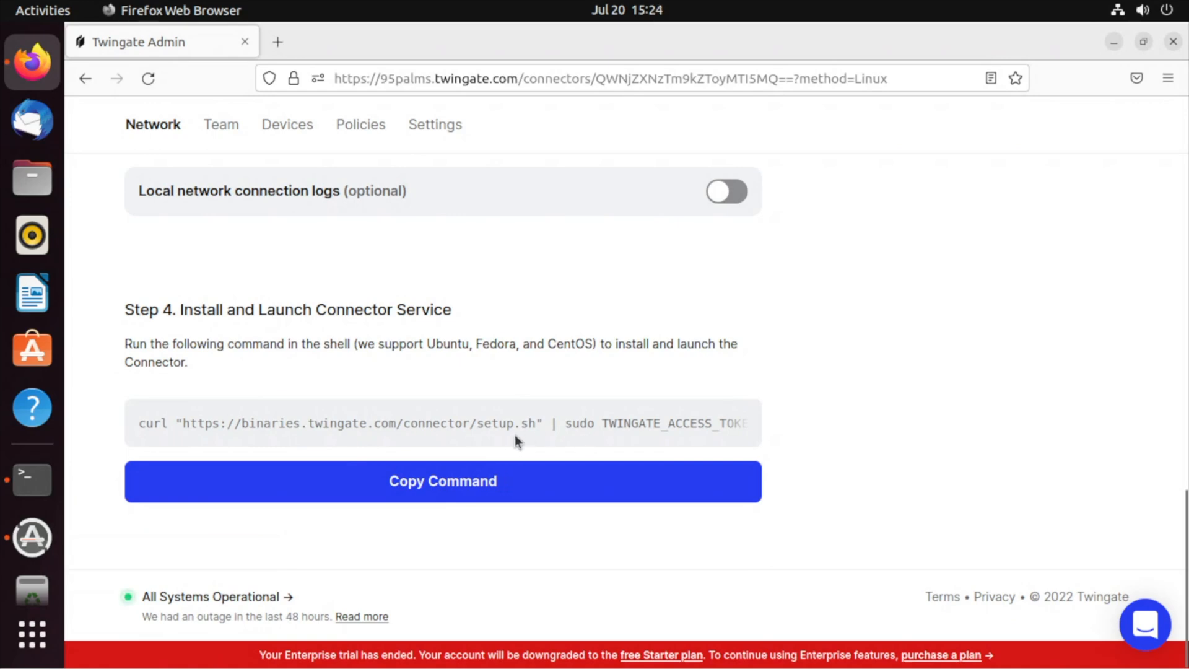
mouse_move(648, 436)
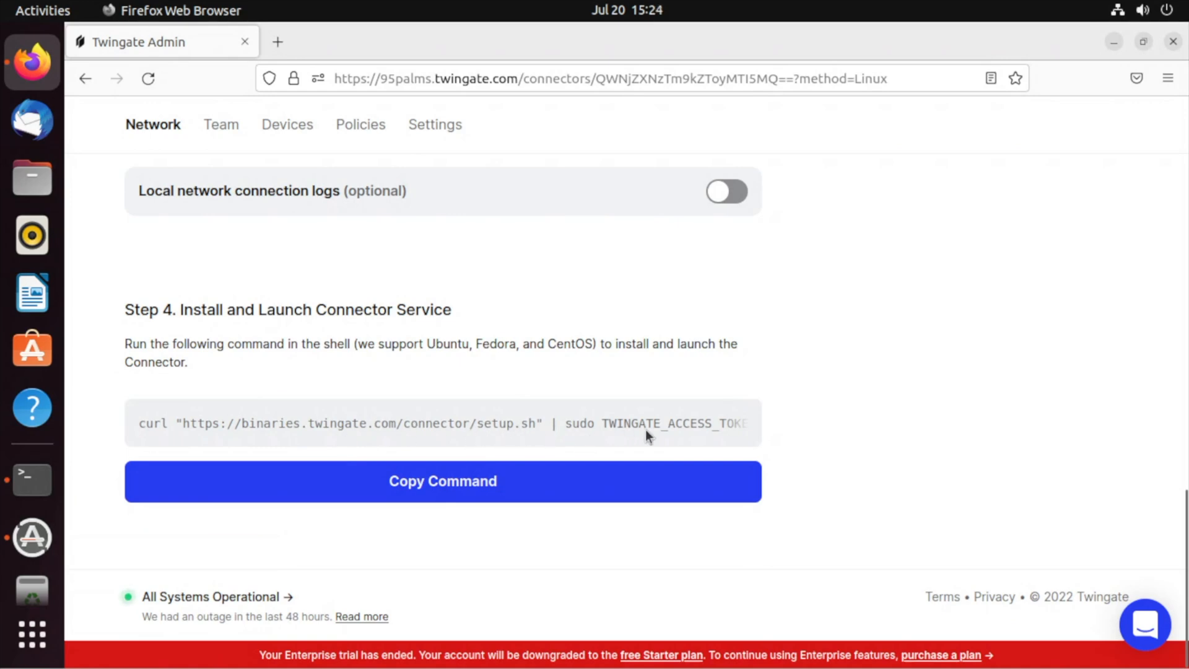
mouse_move(625, 364)
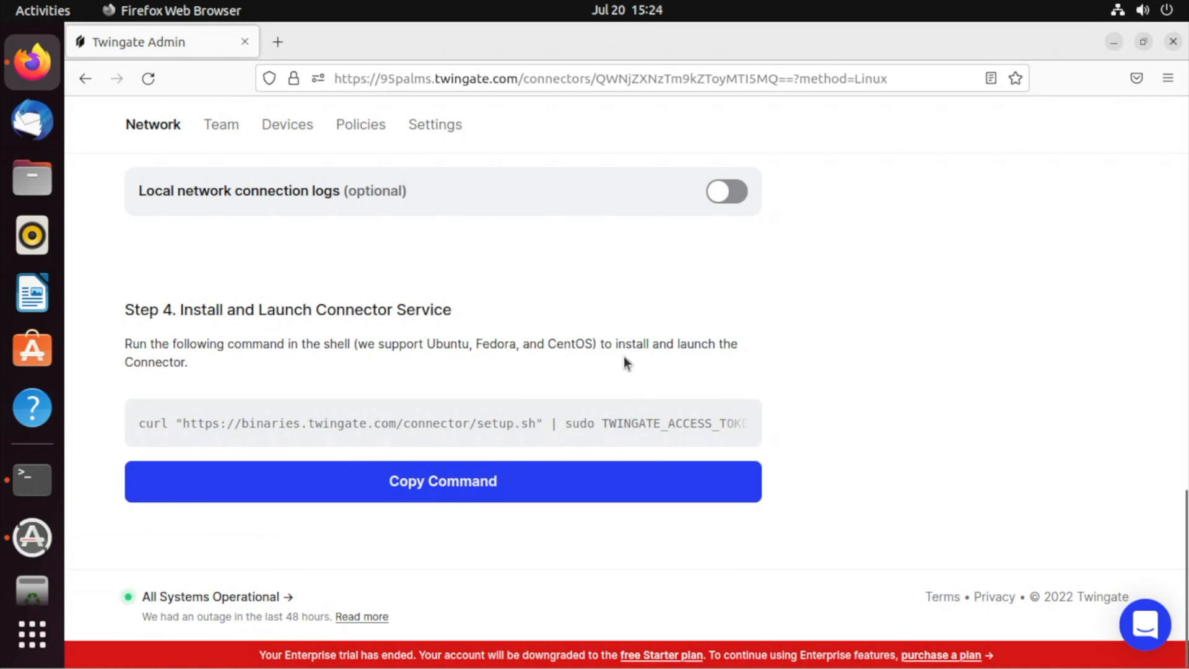
click(442, 481)
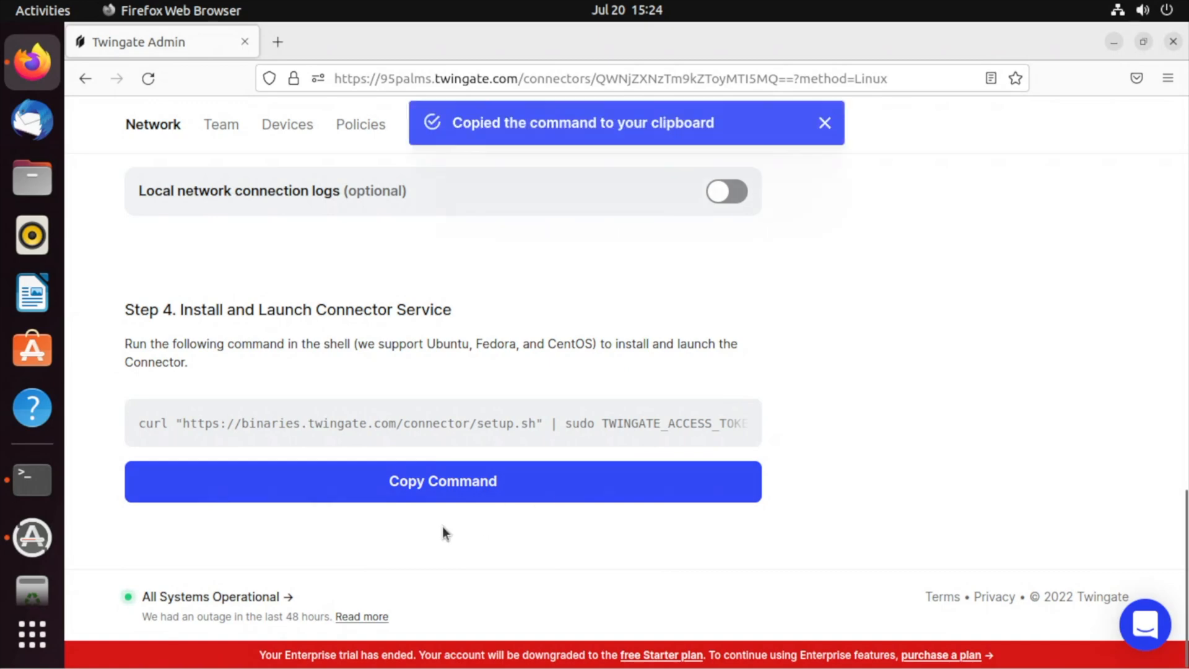
click(31, 479)
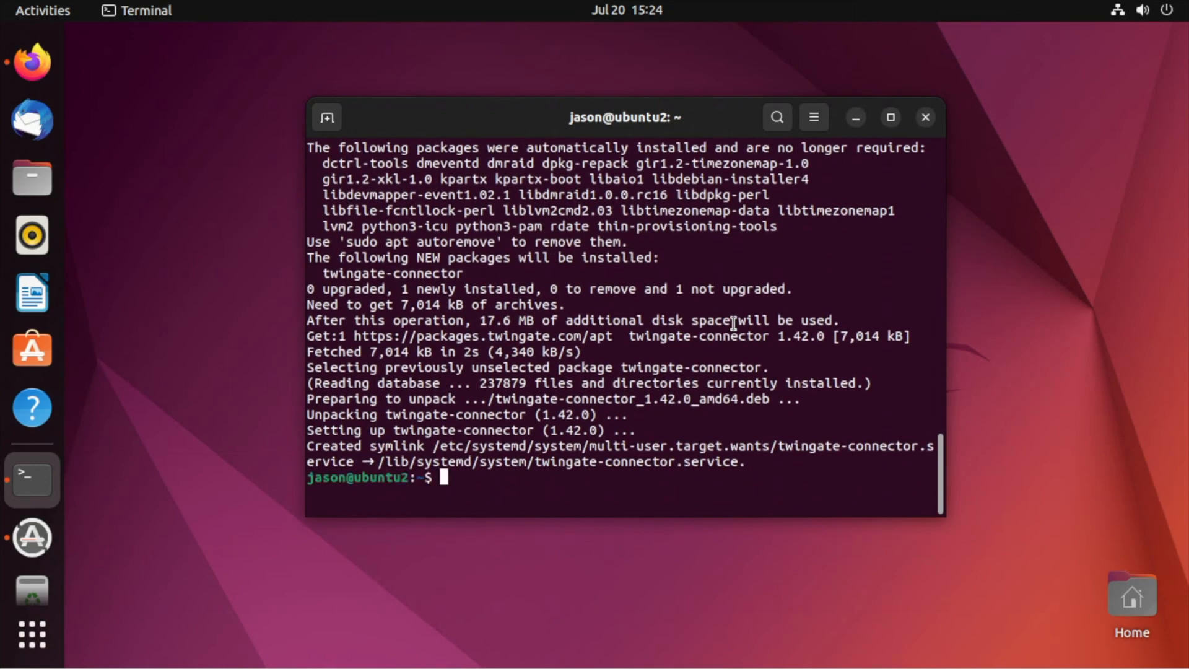
mouse_move(31, 350)
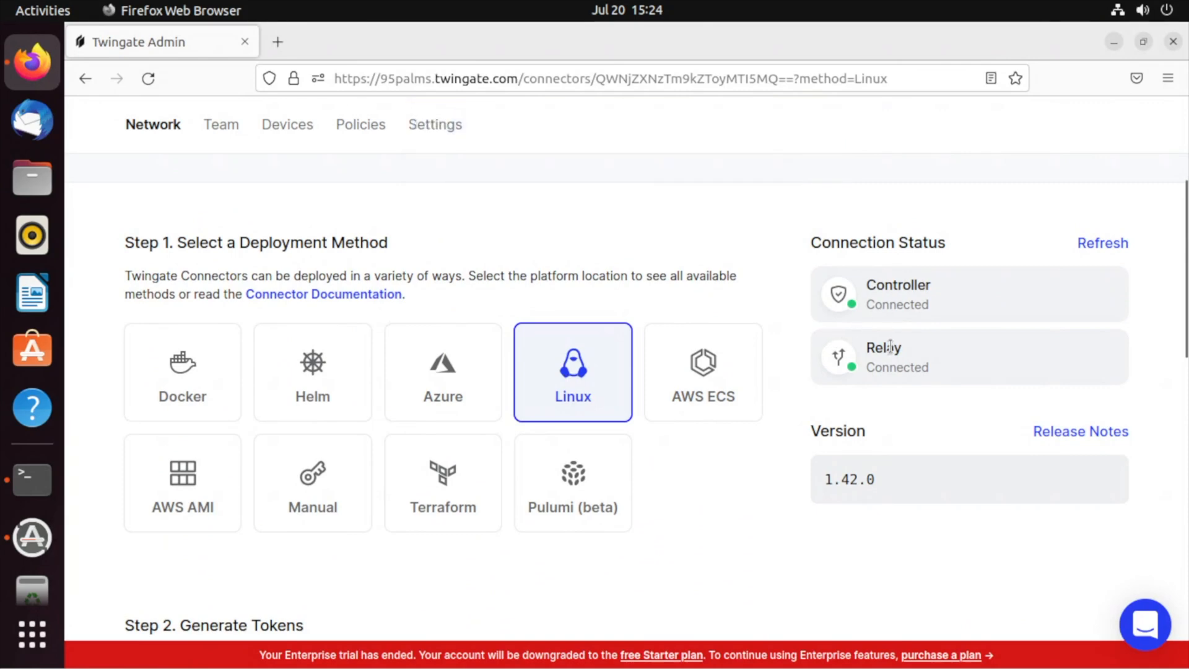
mouse_move(940, 355)
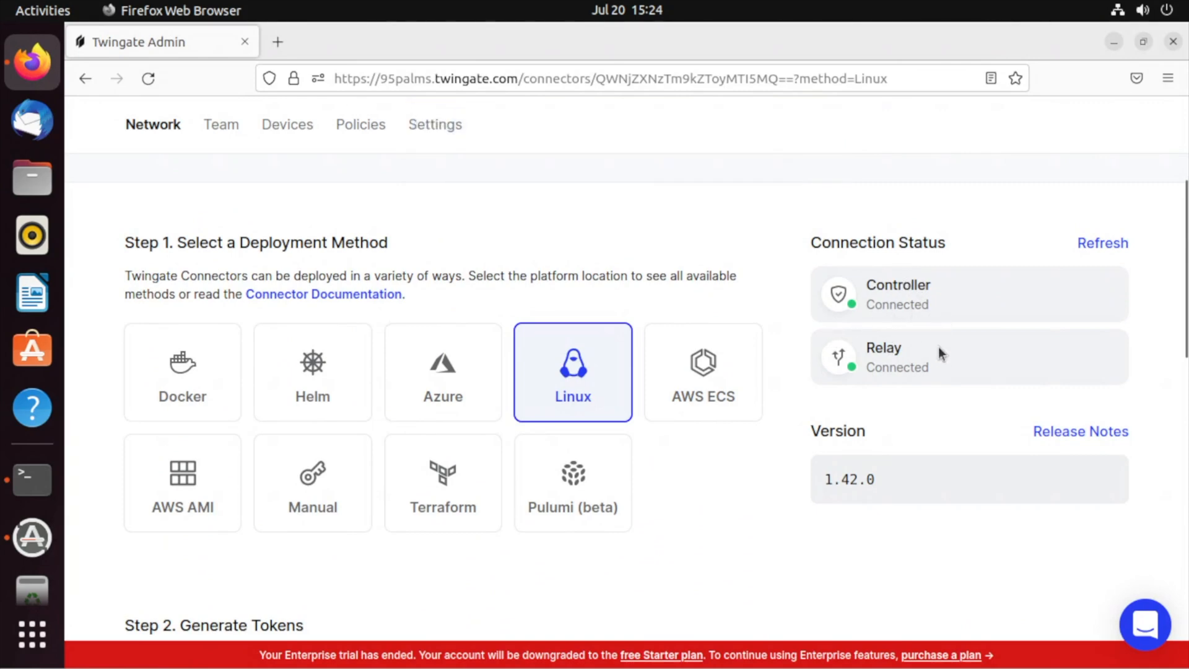
mouse_move(798, 455)
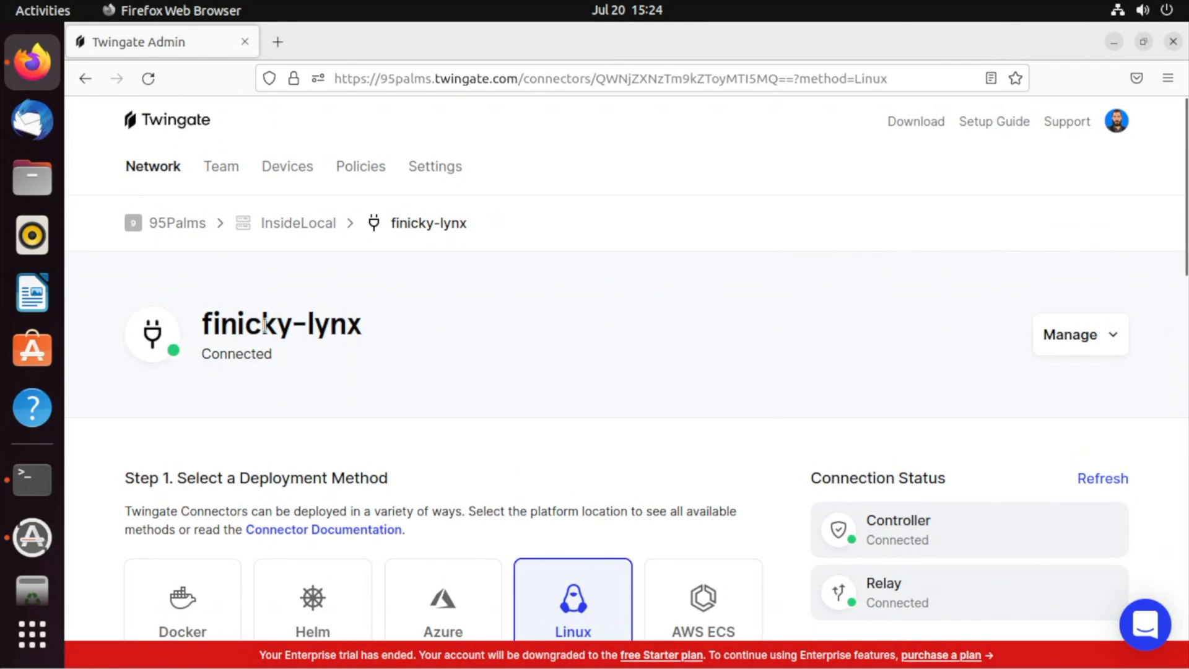
mouse_move(298, 223)
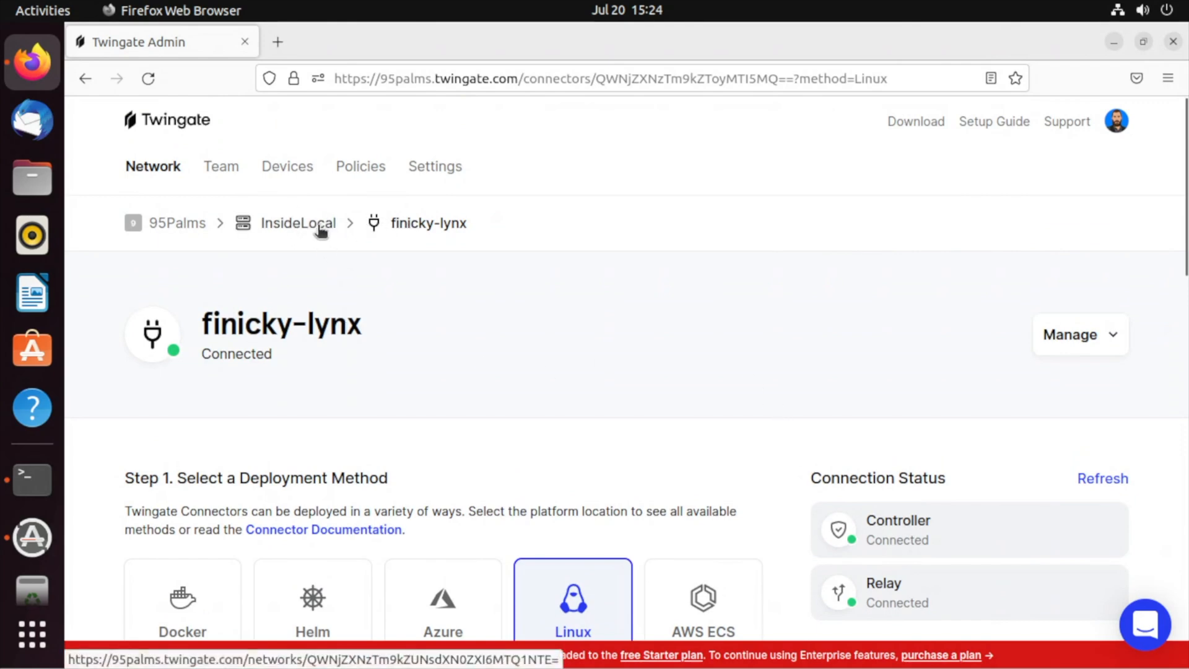
Go to the InsideLocal remote network overview.
click(297, 223)
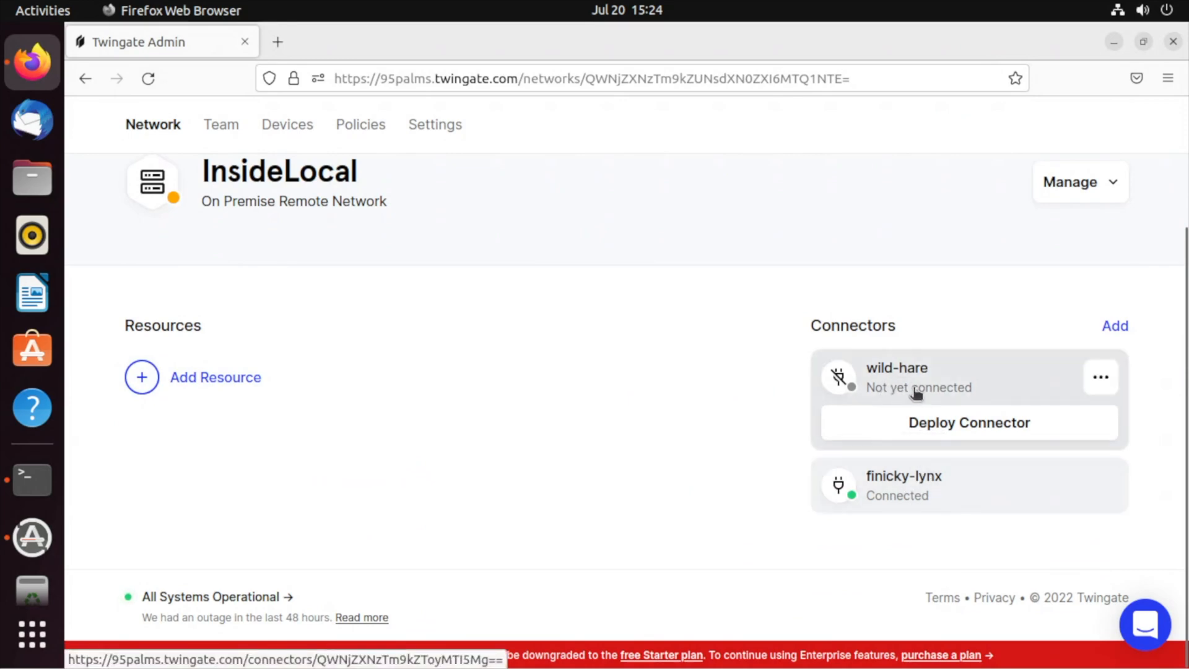
mouse_move(897, 389)
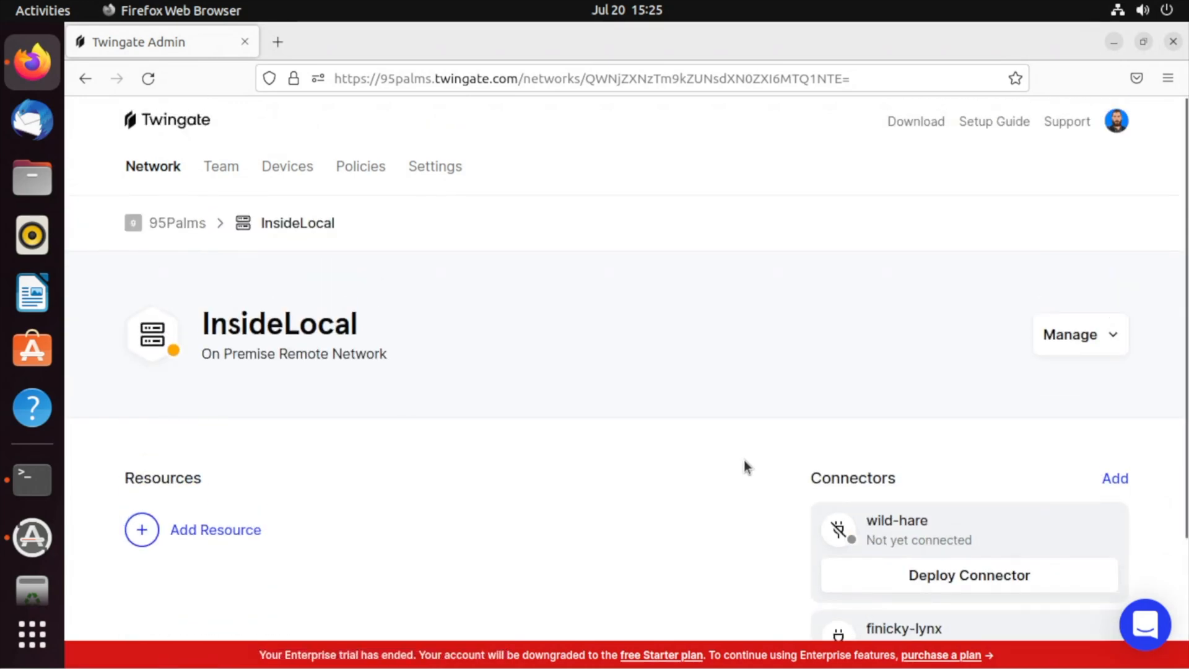
Open deployment for the unconnected wild-hare connector.
click(967, 575)
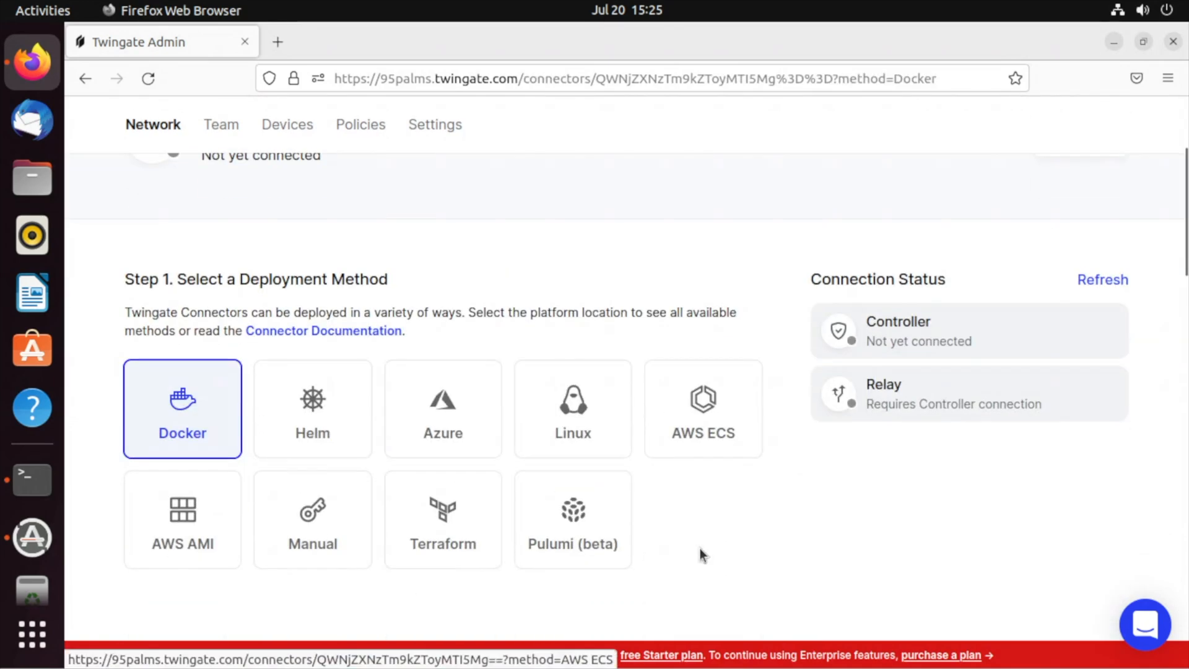
mouse_move(652, 423)
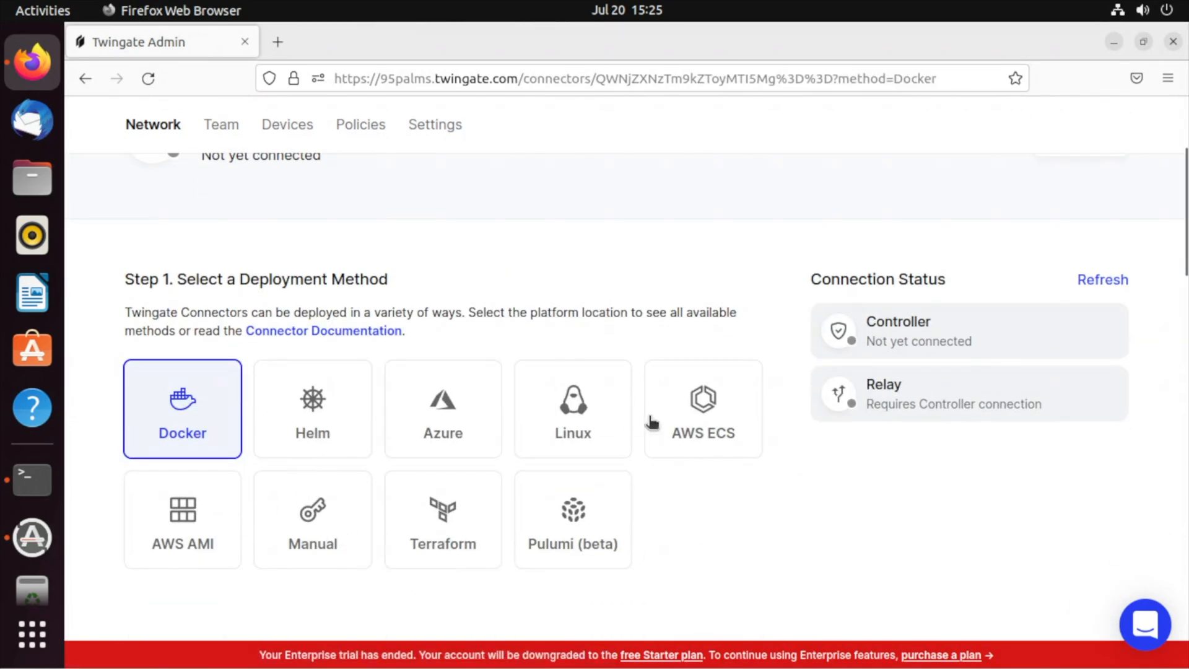